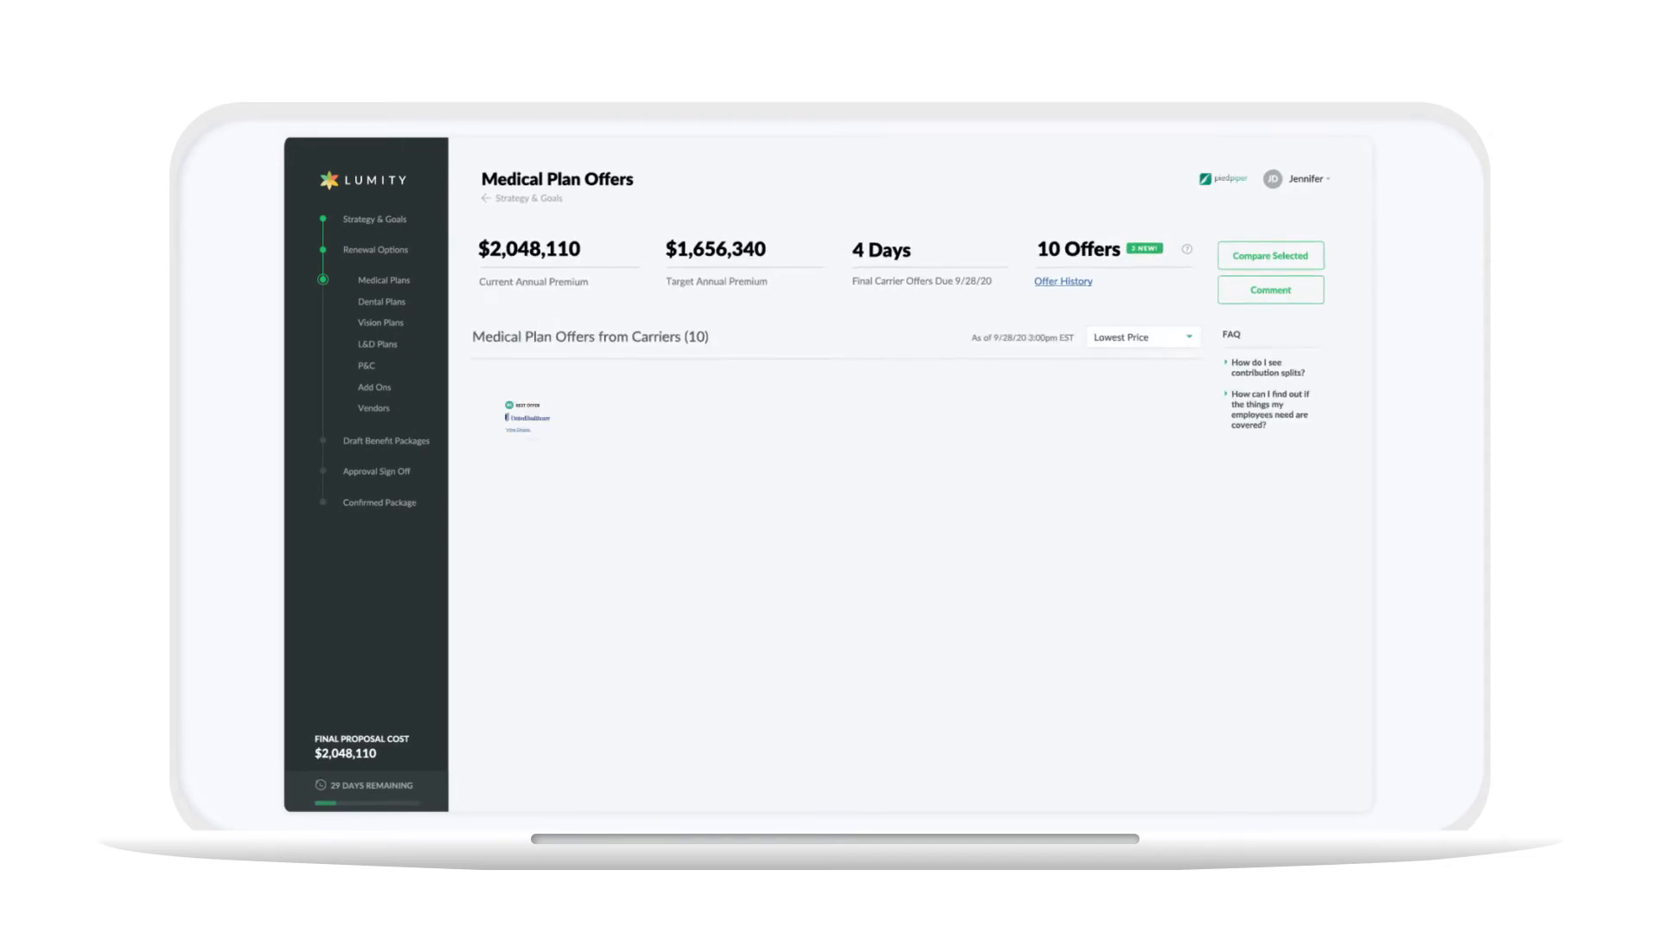
# Expand the UnitedHealthcare best offer showing $1,633,548 premium, 20.2% below current, four plans and bundle discount.
pyautogui.click(521, 430)
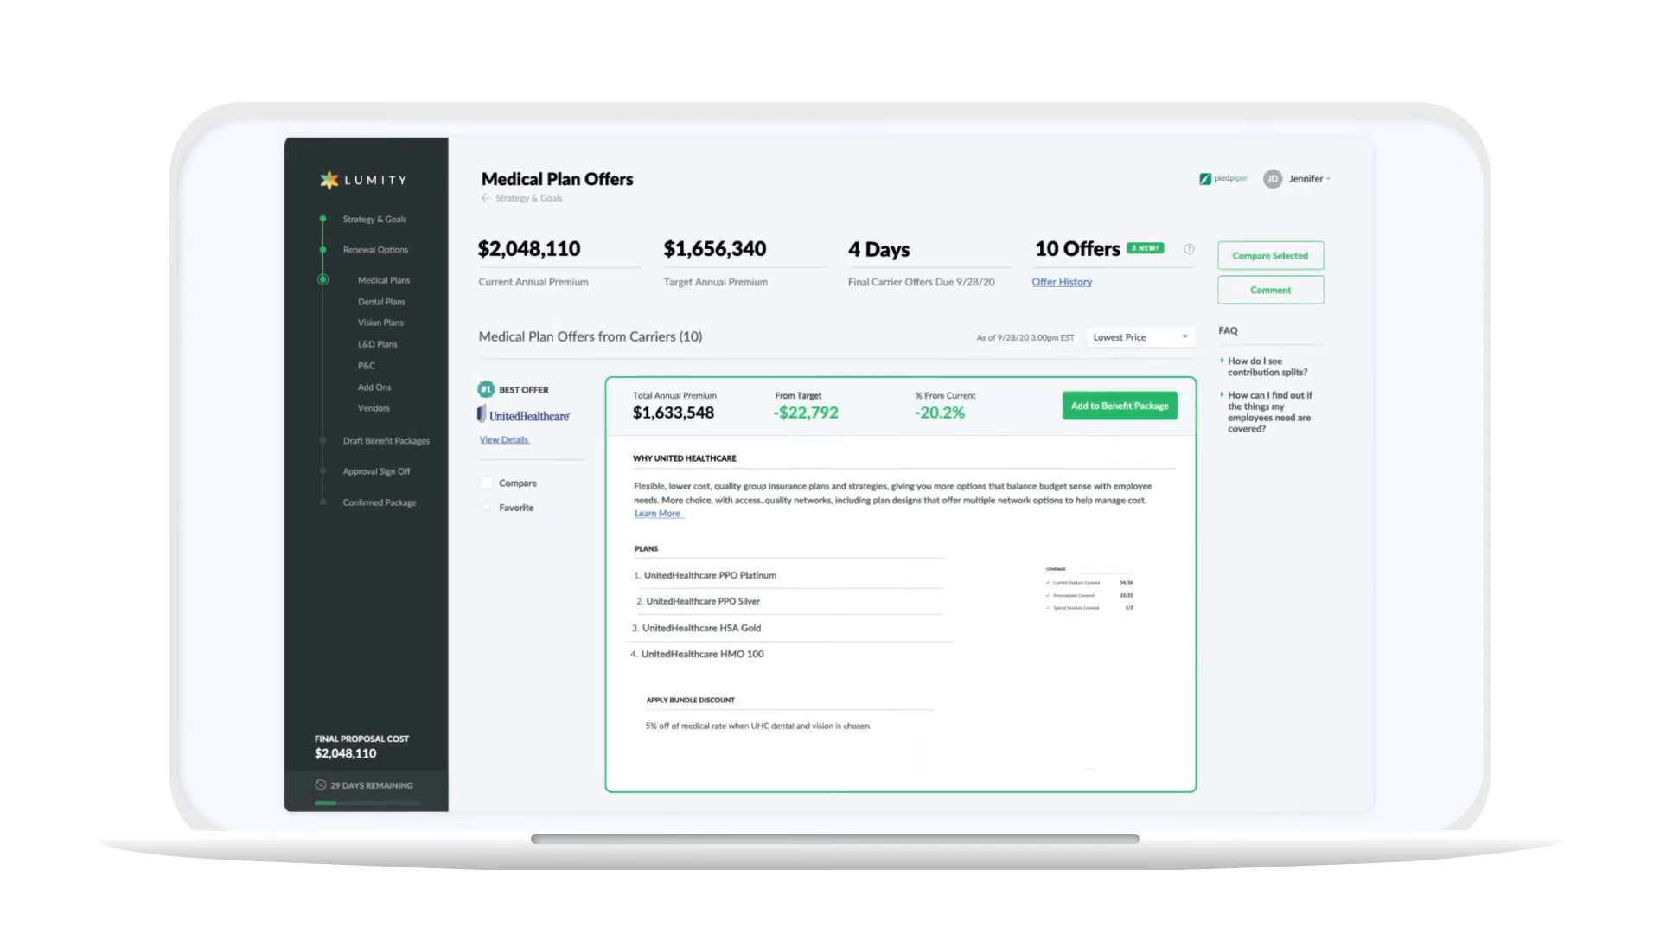